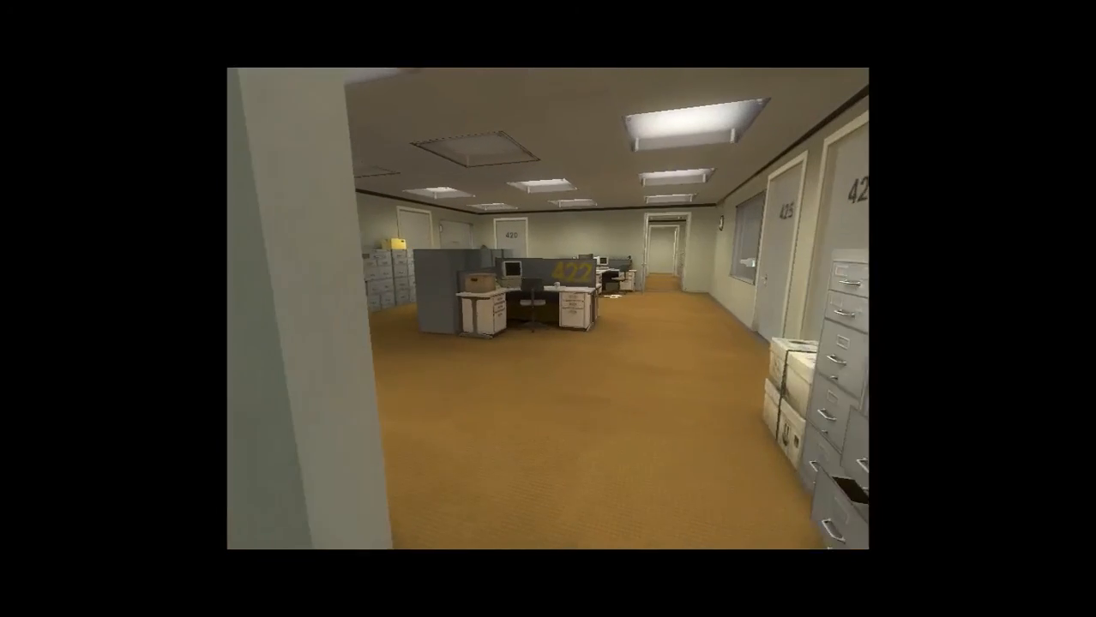
{"action": "mouse_move", "coordinate": [548, 308]}
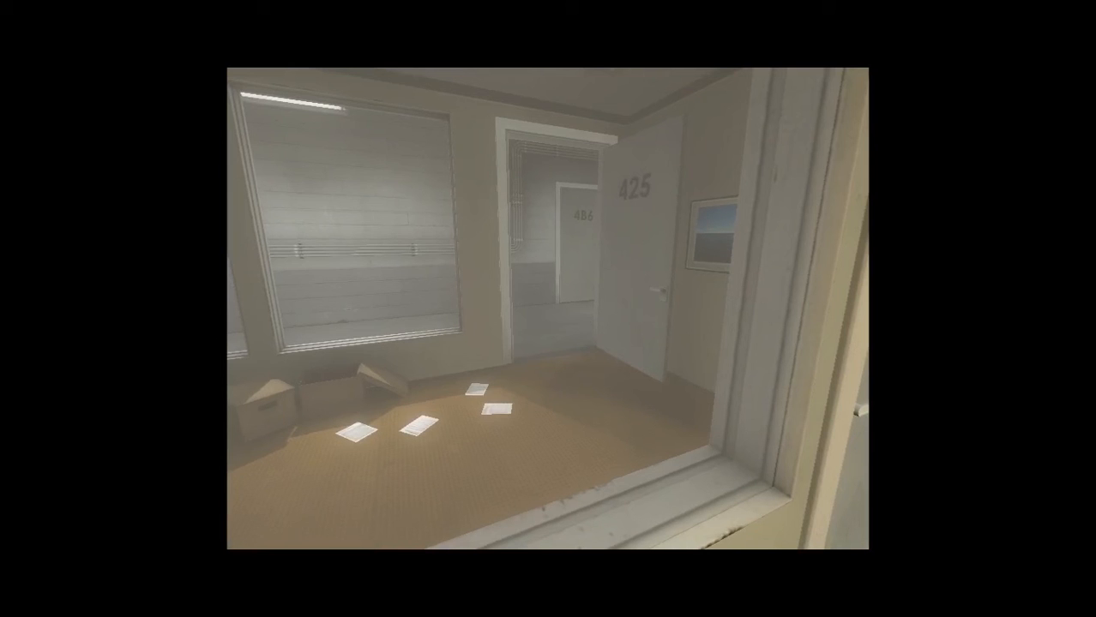
{"action": "mouse_move", "coordinate": [548, 308]}
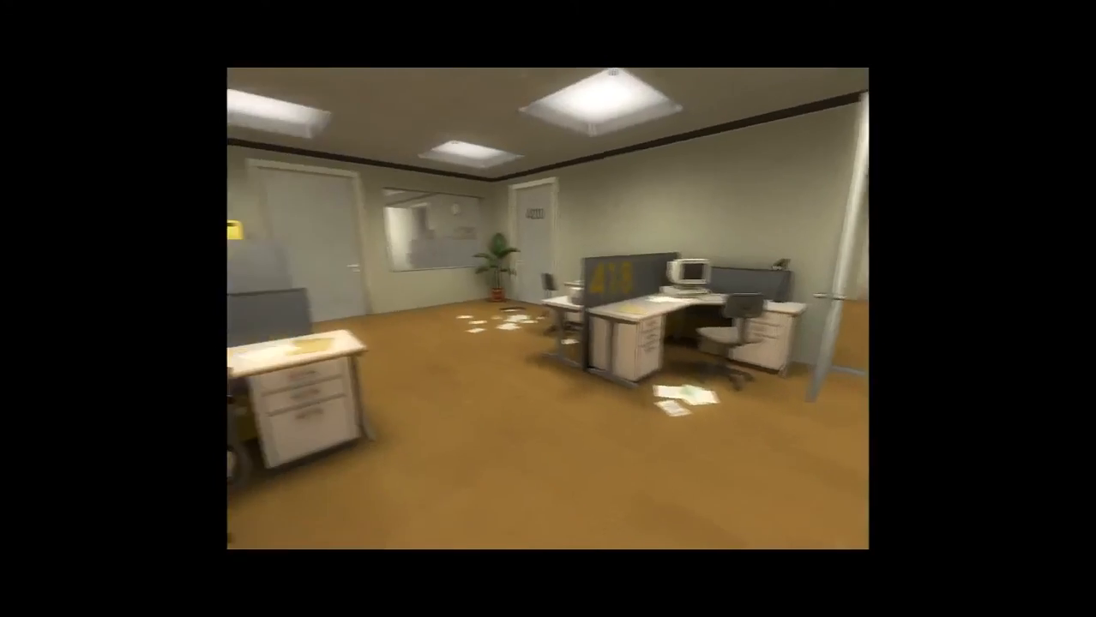
{"action": "mouse_move", "coordinate": [548, 309]}
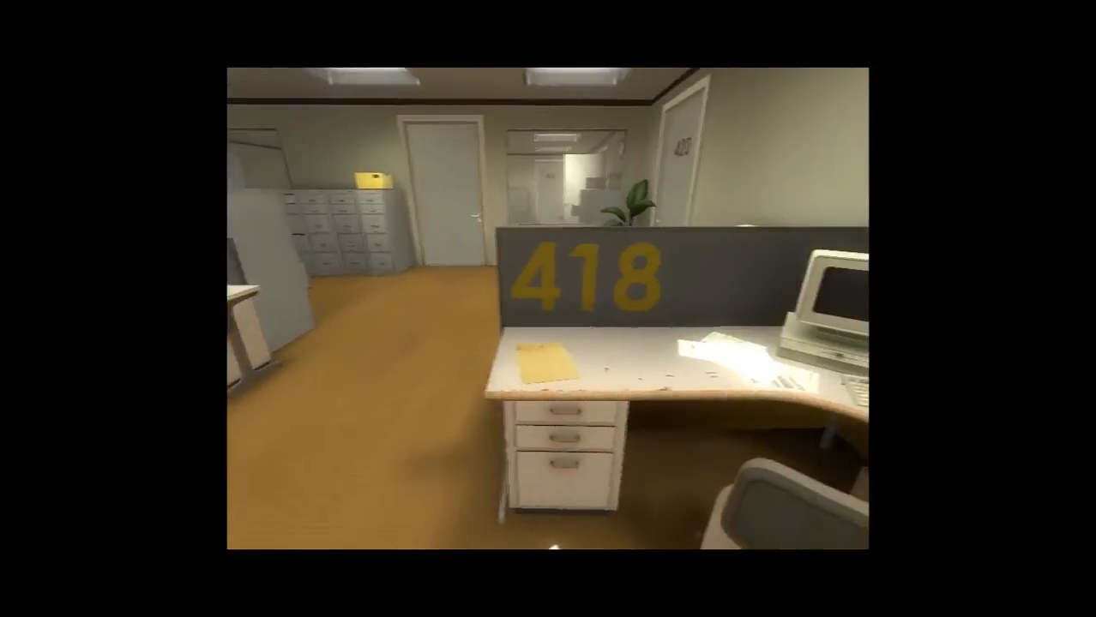
{"action": "mouse_move", "coordinate": [547, 308]}
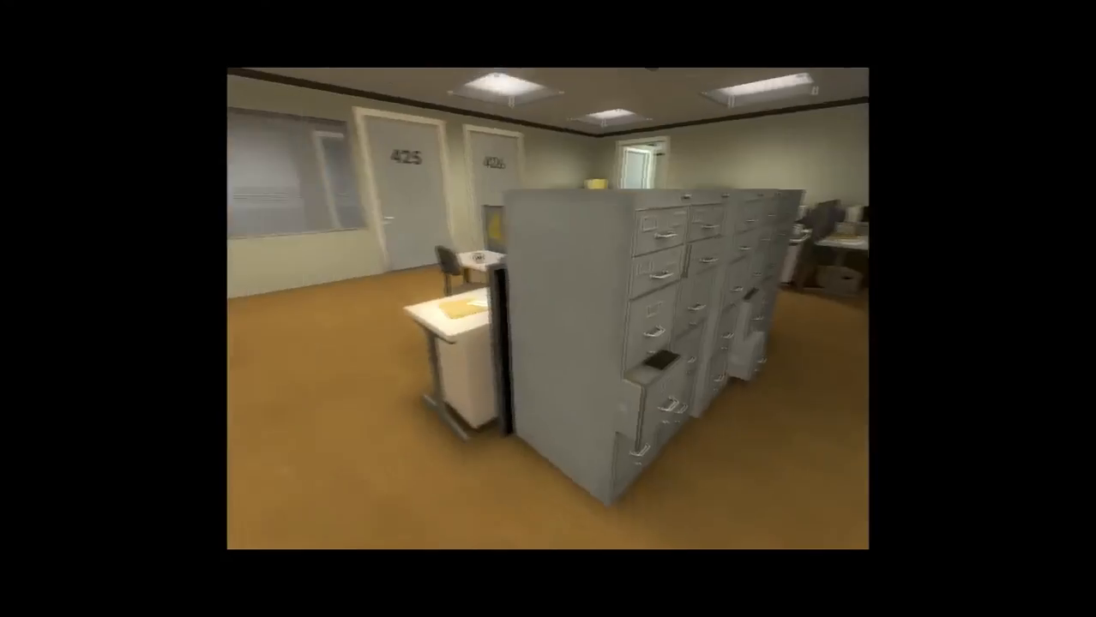
{"action": "mouse_move", "coordinate": [548, 309]}
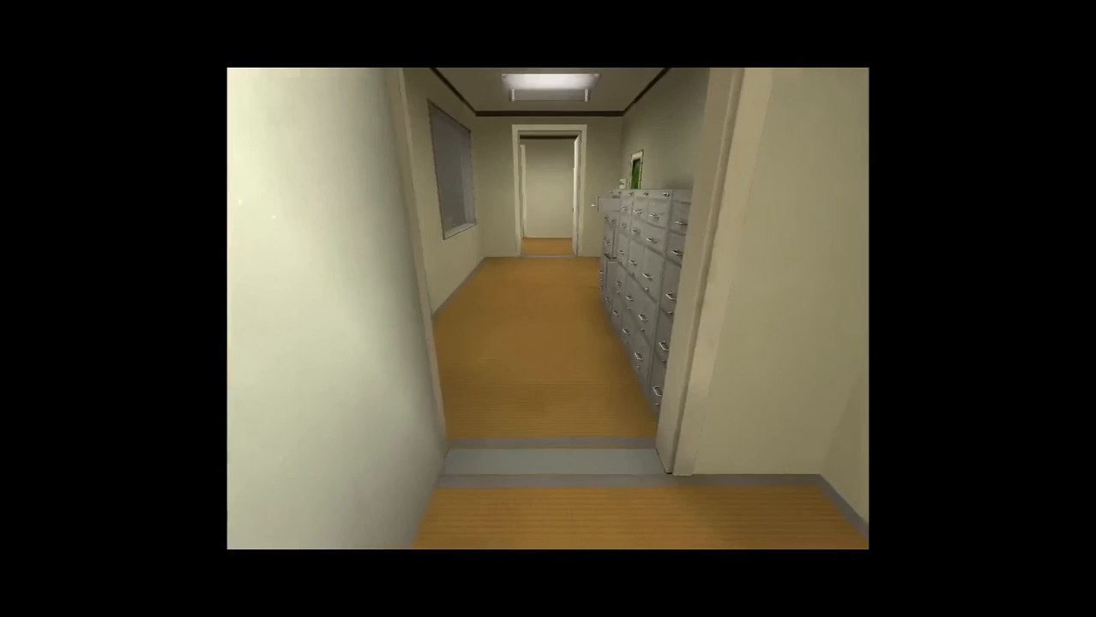